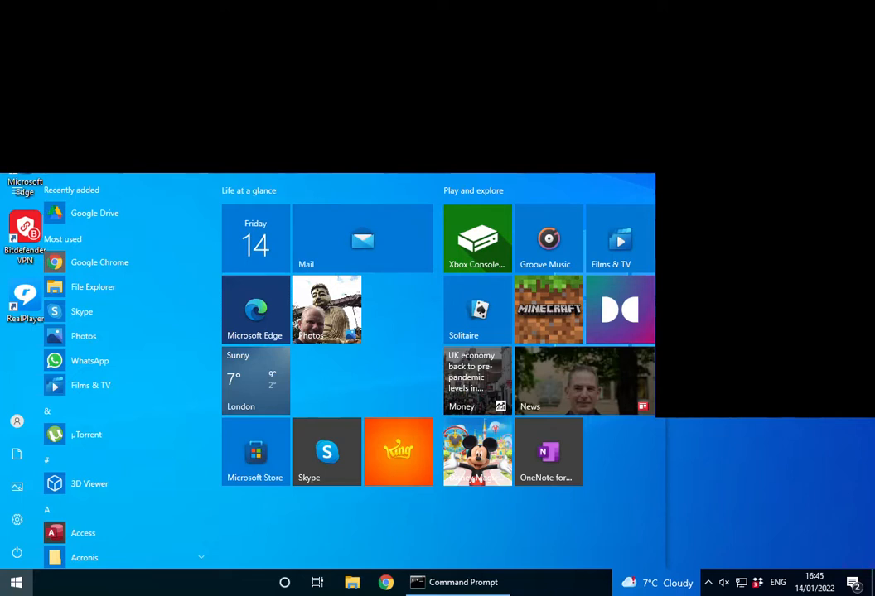
{"action": "mouse_move", "coordinate": [688, 19]}
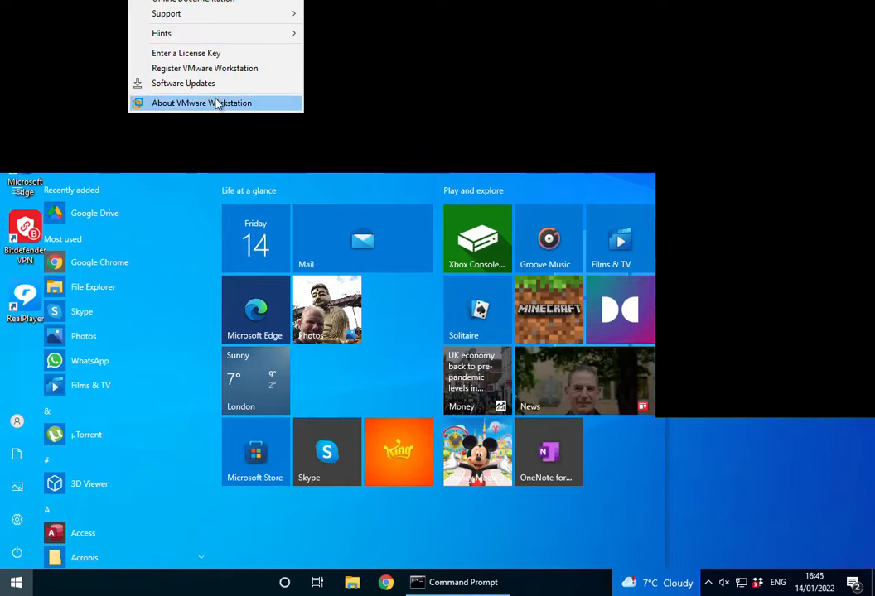
- Check the installed VMware Workstation version, then begin a Windows search by typing 's'
{"action": "left_click", "coordinate": [201, 102]}
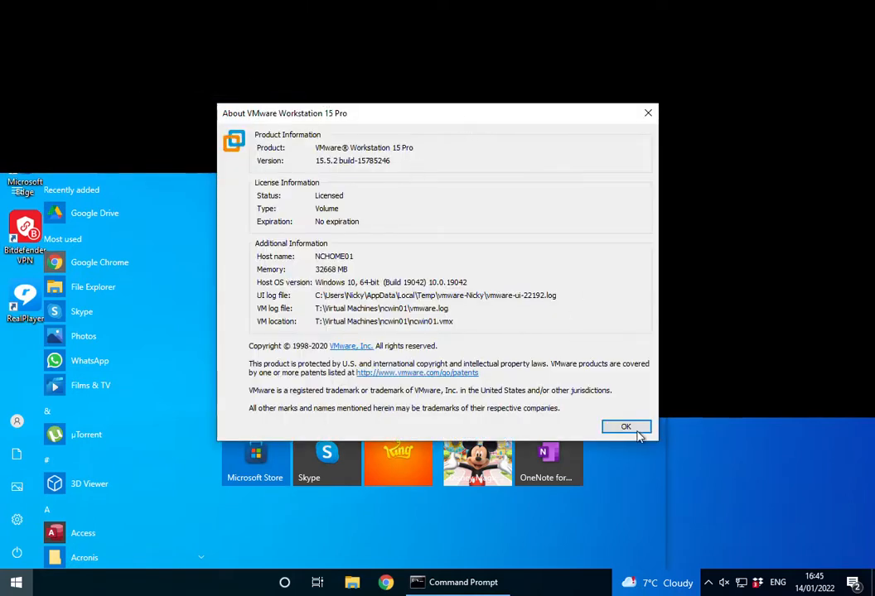
{"action": "left_click", "coordinate": [625, 427]}
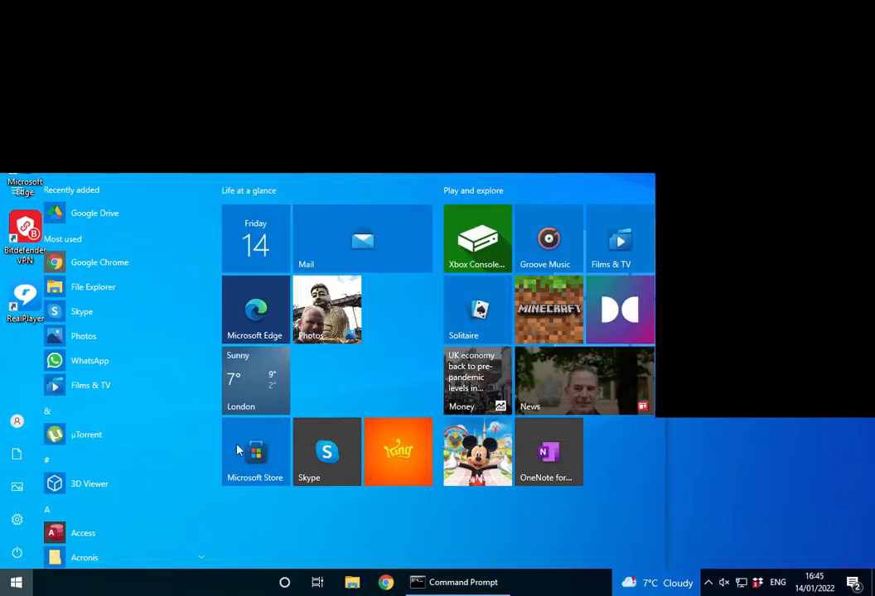
{"action": "mouse_move", "coordinate": [283, 239]}
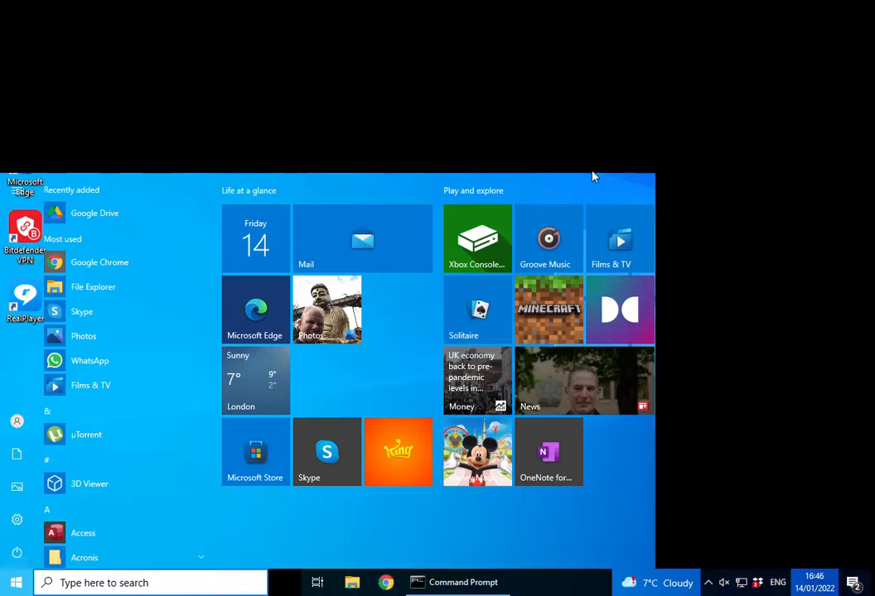
{"action": "mouse_move", "coordinate": [339, 395]}
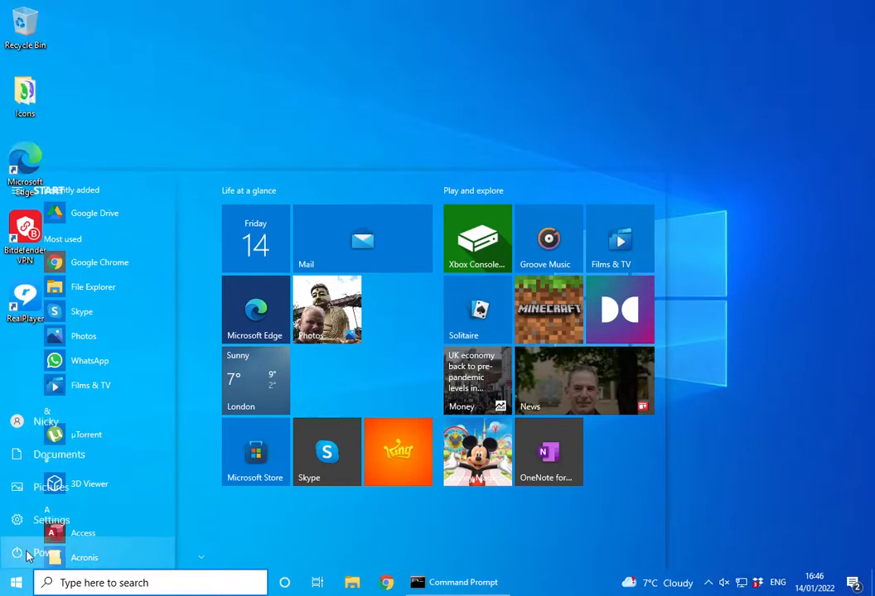
{"action": "mouse_move", "coordinate": [100, 470]}
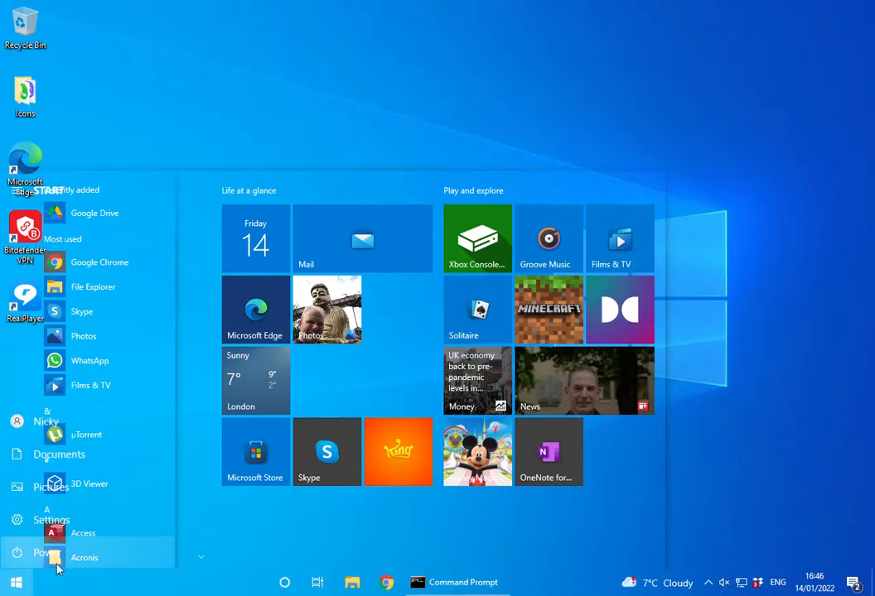
{"action": "mouse_move", "coordinate": [692, 242]}
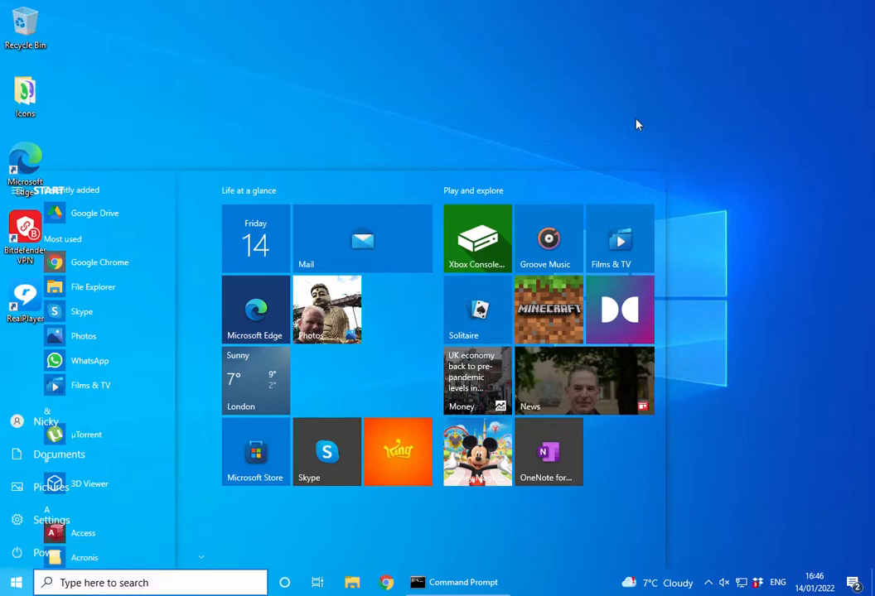
{"action": "mouse_move", "coordinate": [644, 141]}
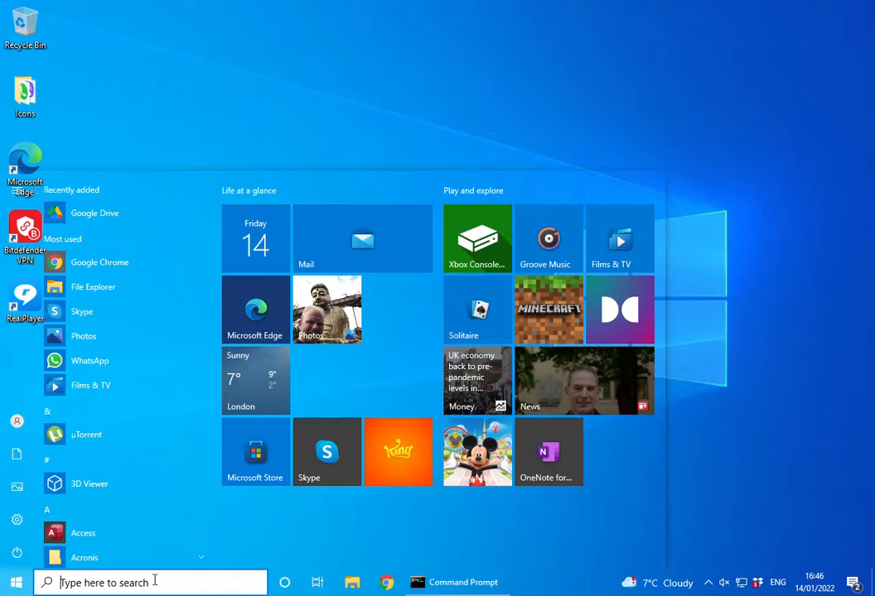
{"action": "type", "text": "s"}
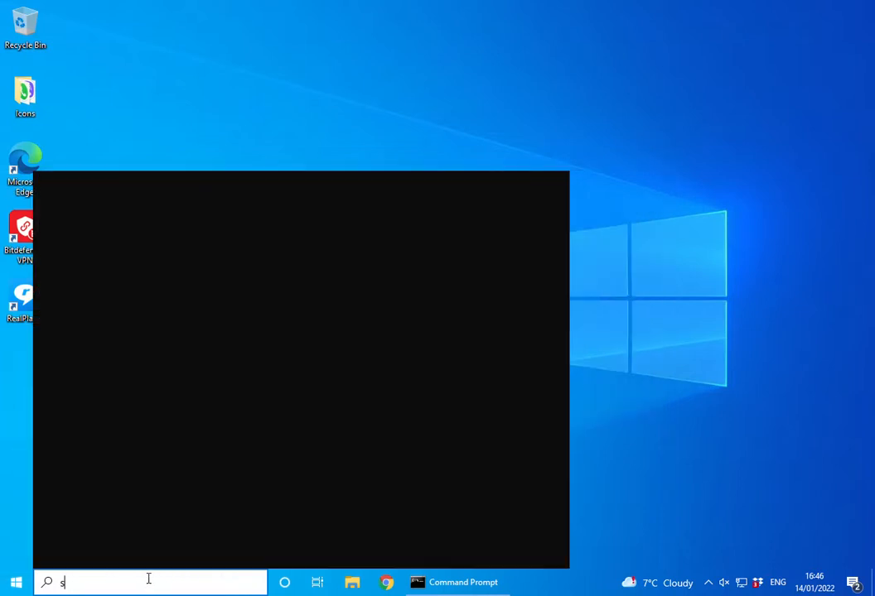
{"action": "mouse_move", "coordinate": [308, 445]}
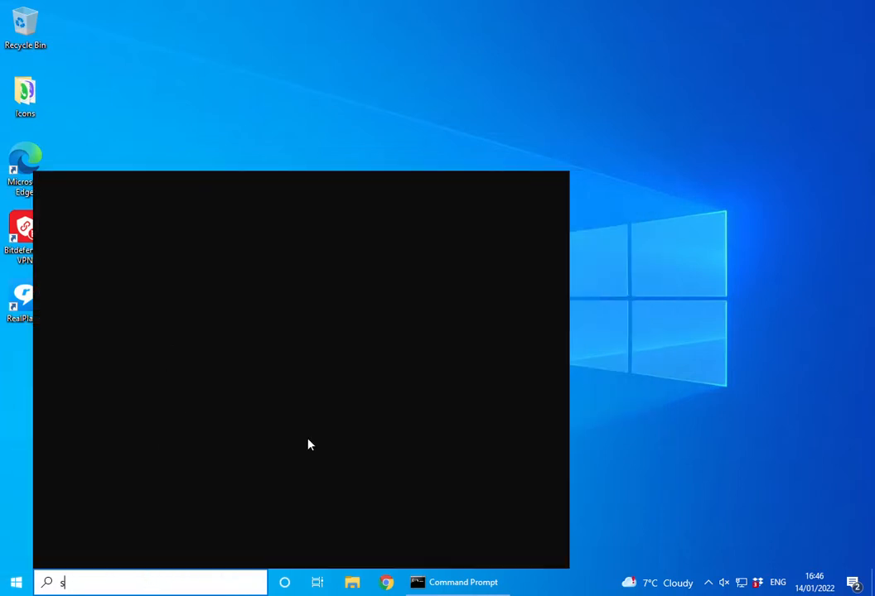
{"action": "mouse_move", "coordinate": [498, 428]}
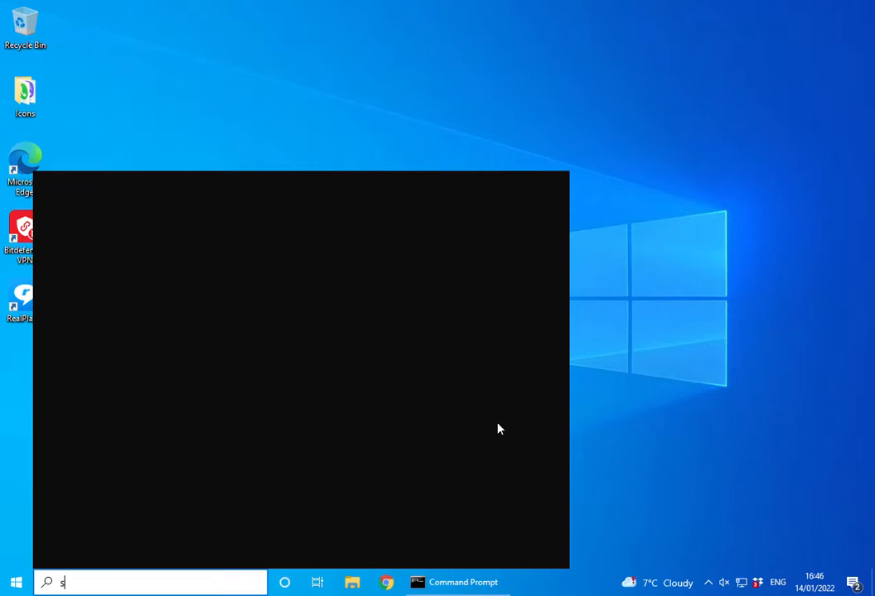
{"action": "mouse_move", "coordinate": [568, 178]}
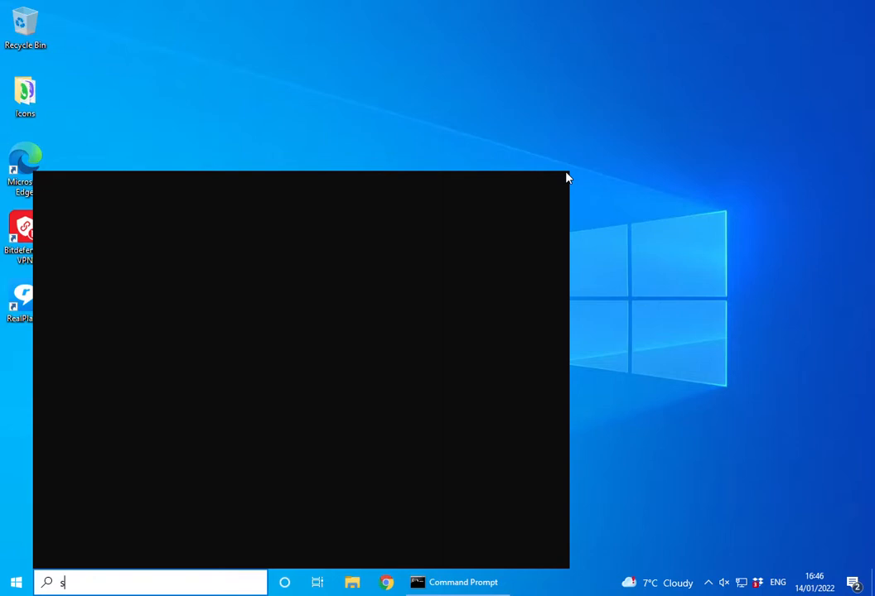
{"action": "mouse_move", "coordinate": [820, 131]}
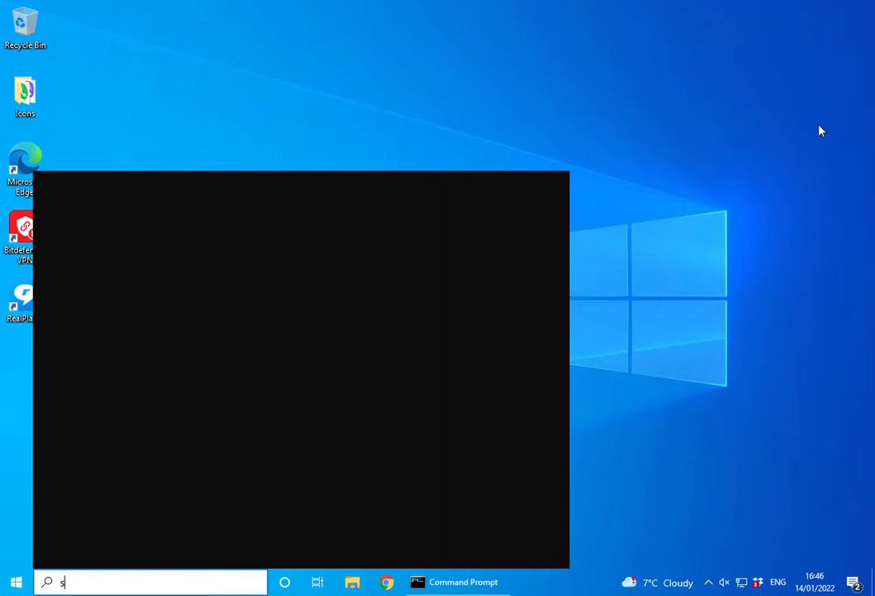
{"action": "mouse_move", "coordinate": [723, 124]}
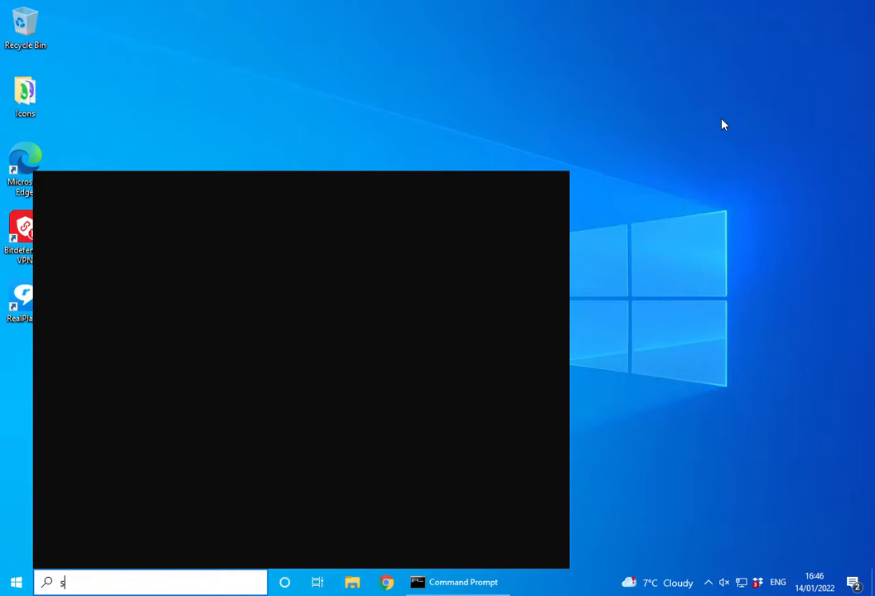
{"action": "mouse_move", "coordinate": [633, 137]}
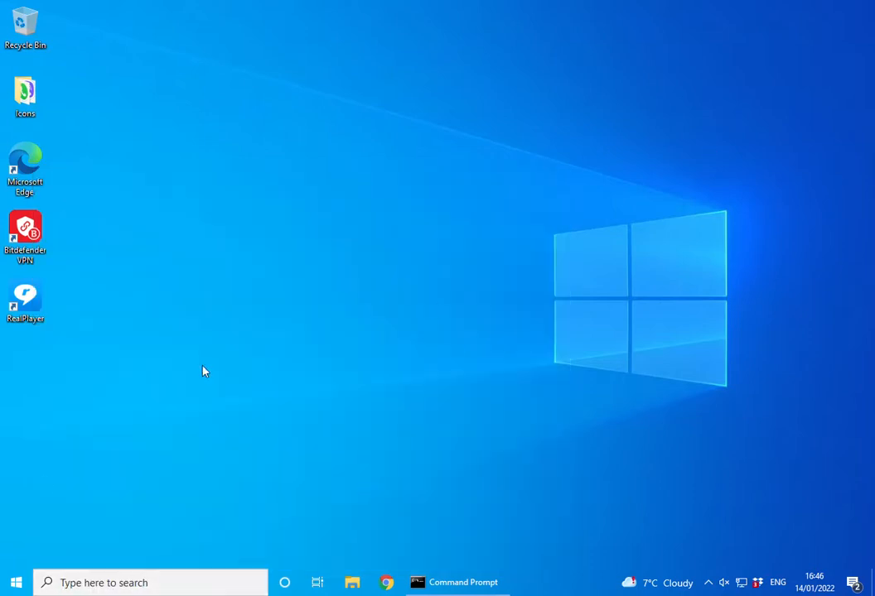
- Dismiss About Windows and enter a forced shutdown command ('shutdown -f -s -t 5')
{"action": "left_click", "coordinate": [455, 582]}
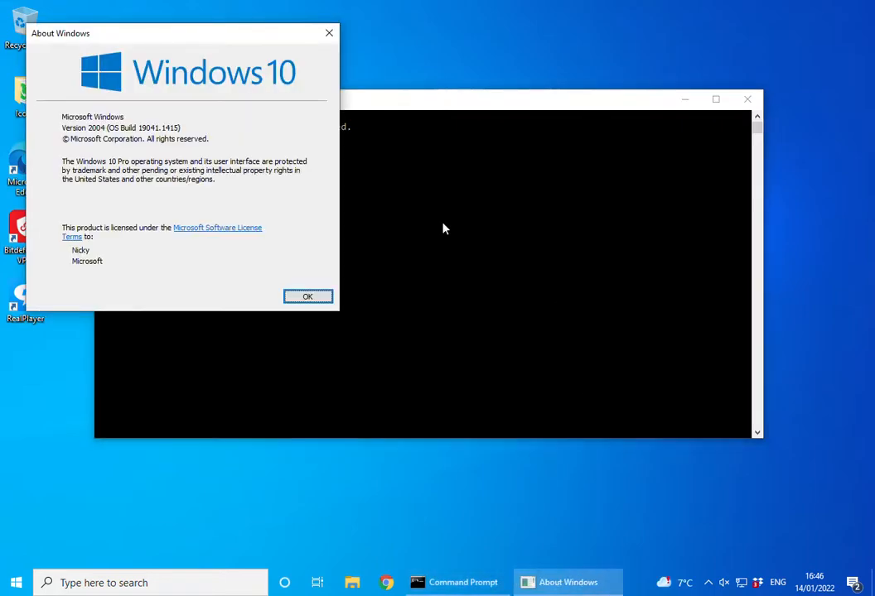
{"action": "mouse_move", "coordinate": [183, 33]}
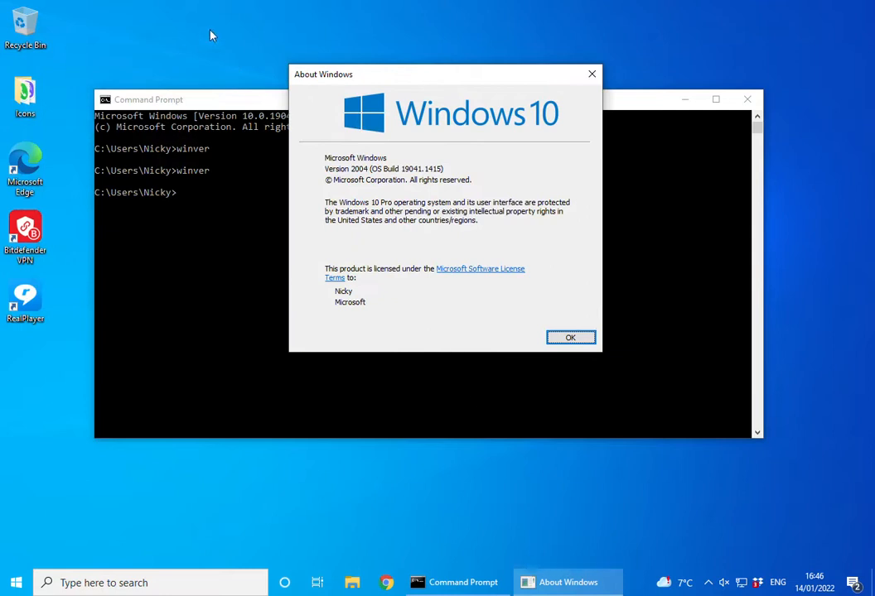
{"action": "mouse_move", "coordinate": [468, 308]}
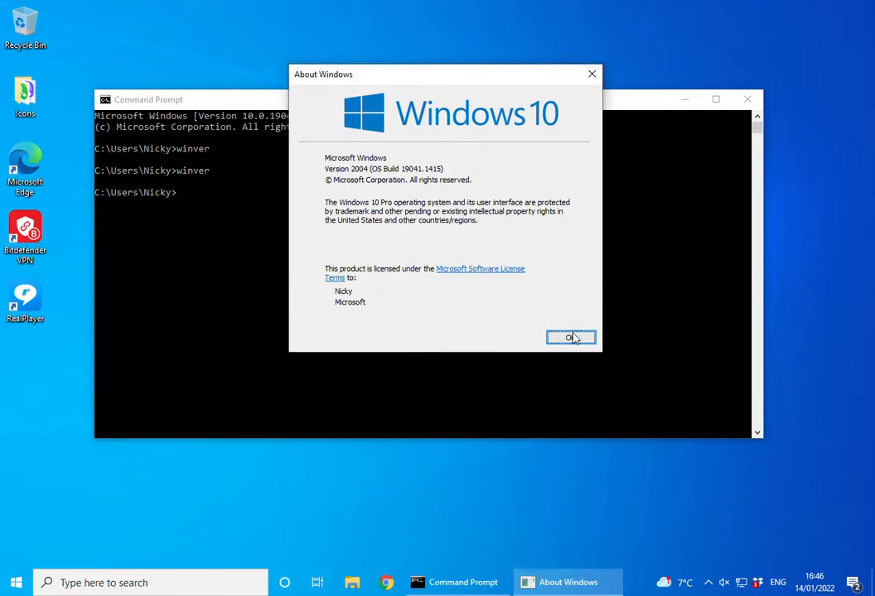
{"action": "left_click", "coordinate": [571, 338]}
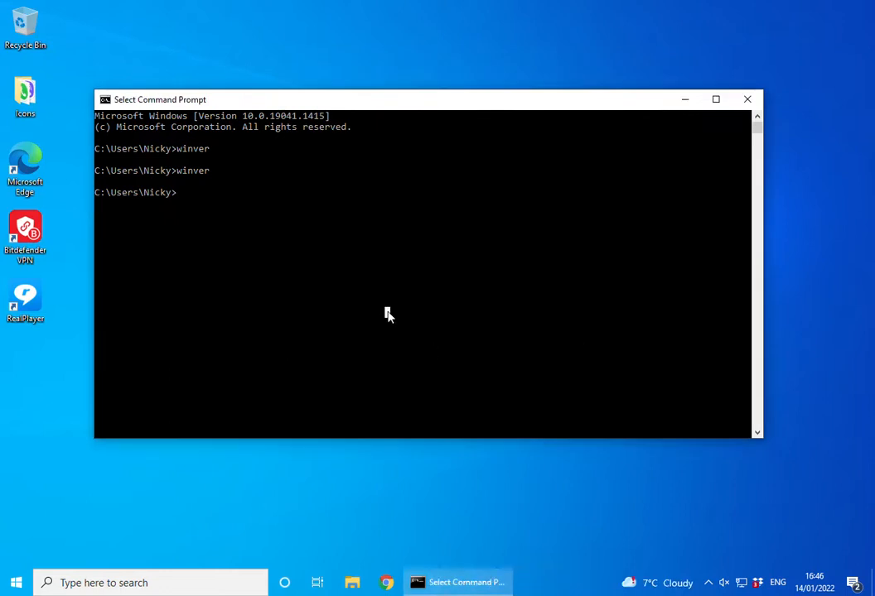
{"action": "type", "text": "shutdw"}
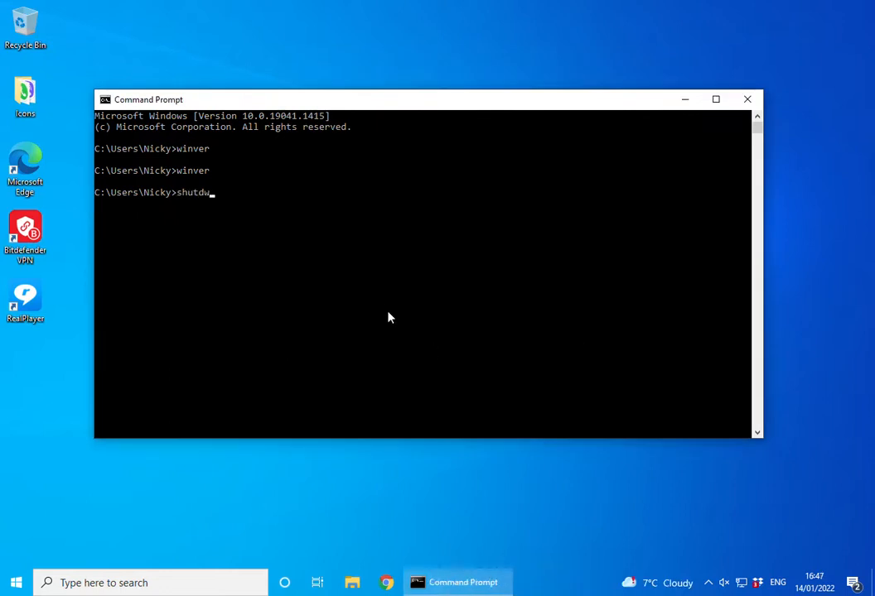
{"action": "type", "text": "own"}
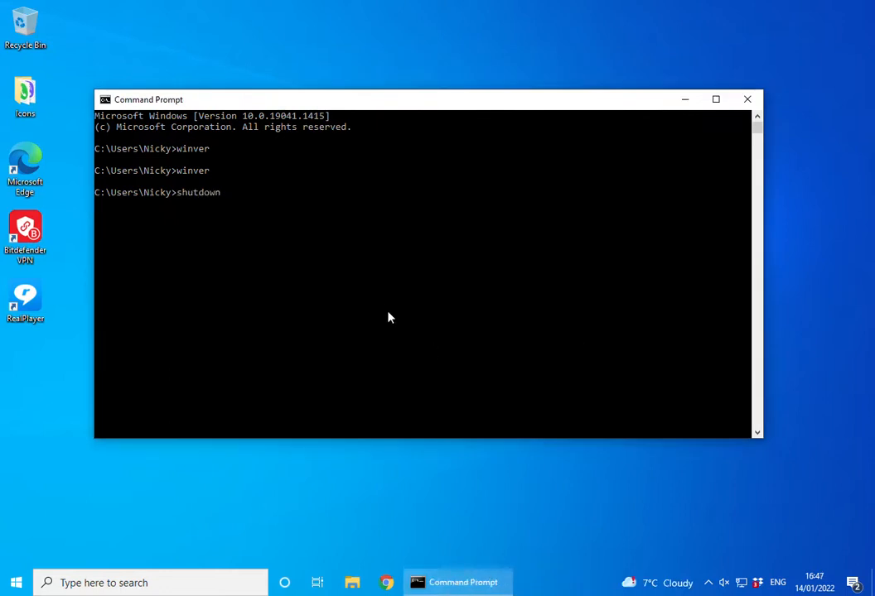
{"action": "type", "text": "-f -d"}
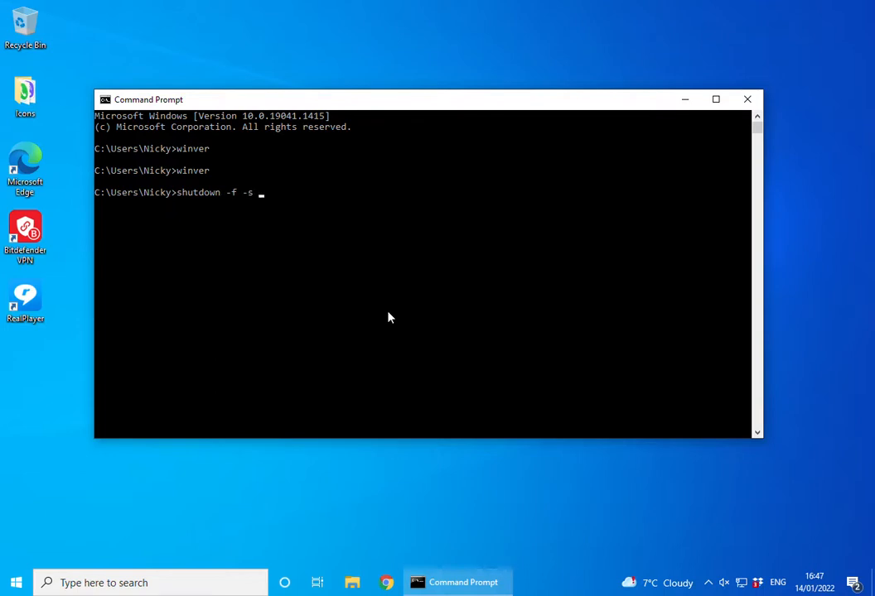
{"action": "type", "text": "-t 5"}
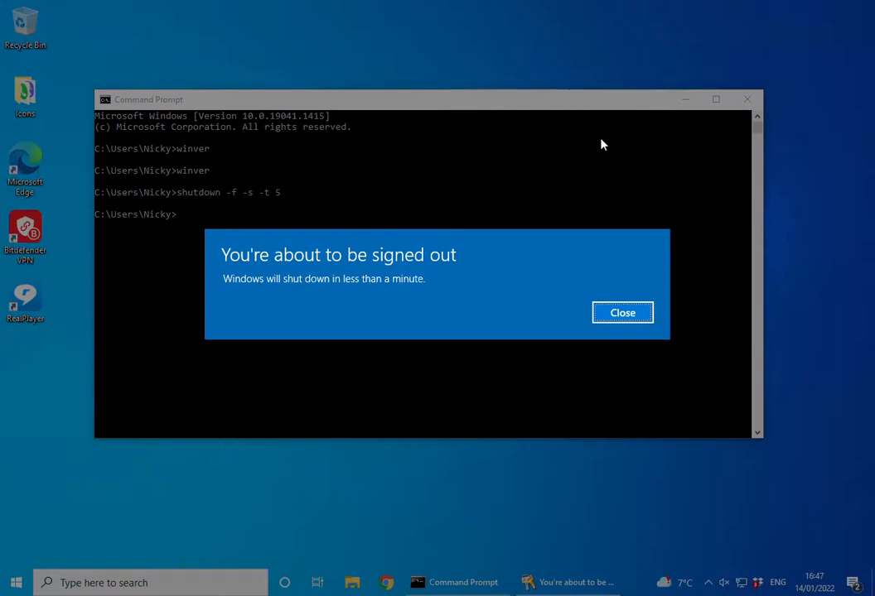
{"action": "mouse_move", "coordinate": [569, 111]}
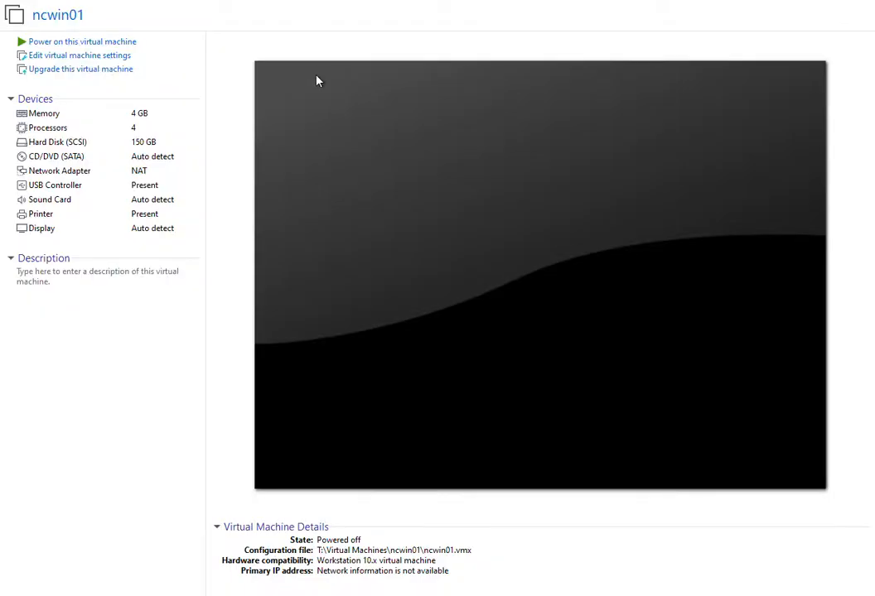
{"action": "mouse_move", "coordinate": [98, 112]}
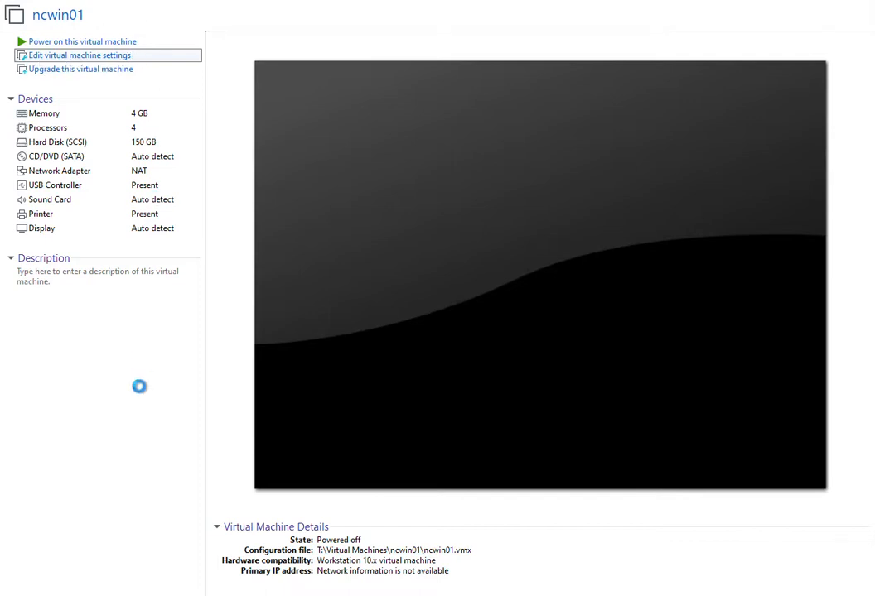
- Open ncwin01's settings and open ncwin01.vmx from its folder in Notepad++
{"action": "left_click", "coordinate": [79, 54]}
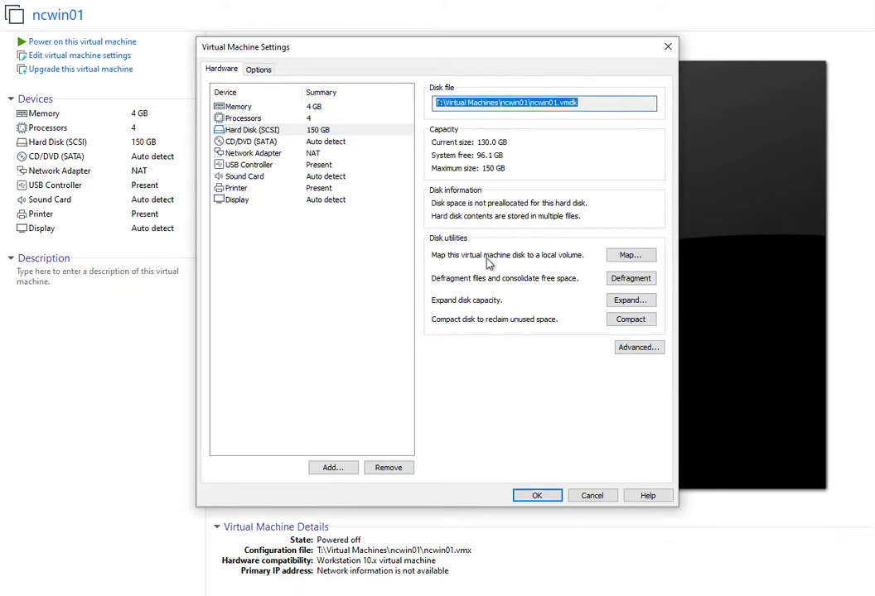
{"action": "mouse_move", "coordinate": [640, 458]}
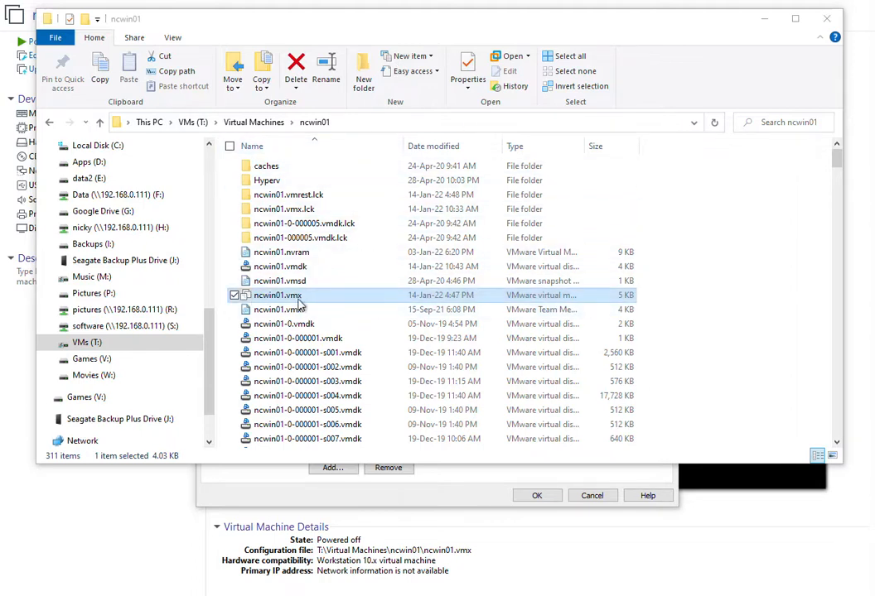
{"action": "mouse_move", "coordinate": [404, 305]}
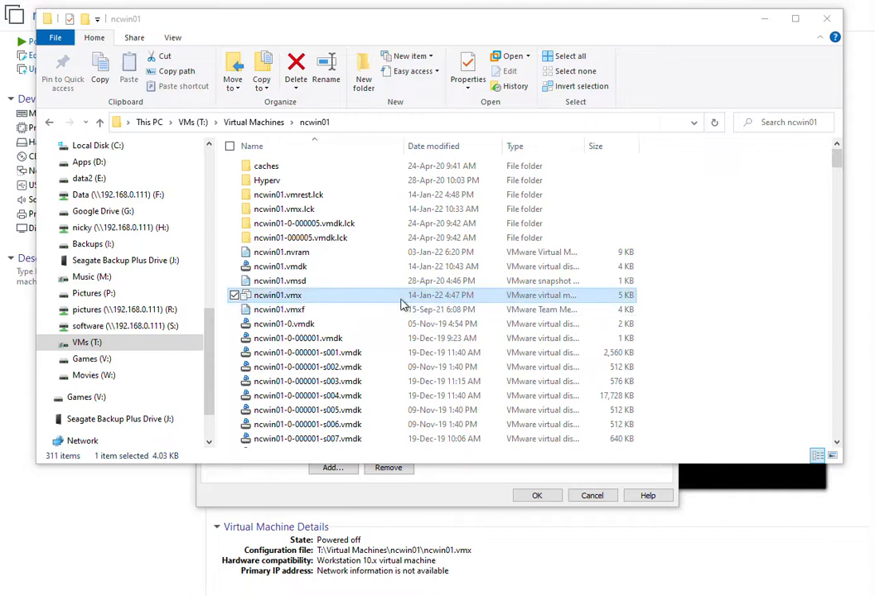
{"action": "right_click", "coordinate": [278, 295]}
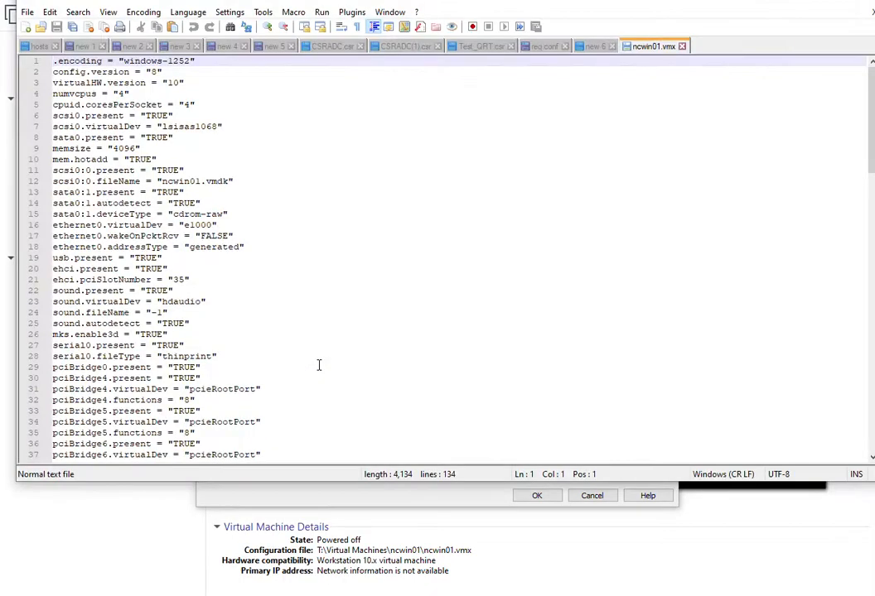
- Find the mks.enable3d line in ncwin01.vmx and change its value to FALSE
{"action": "scroll", "scroll_direction": "down", "scroll_amount": 3}
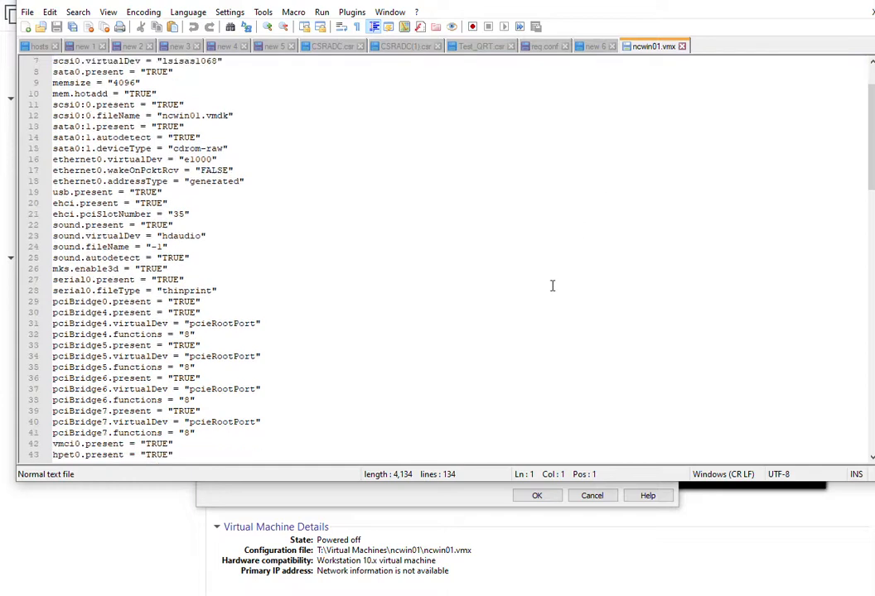
{"action": "scroll", "scroll_direction": "down", "scroll_amount": 3}
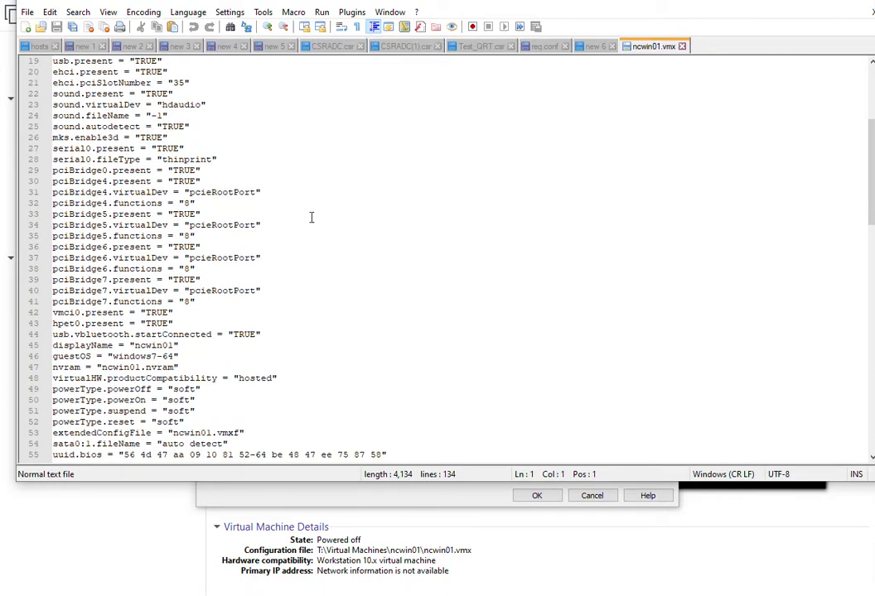
{"action": "left_click", "coordinate": [77, 11]}
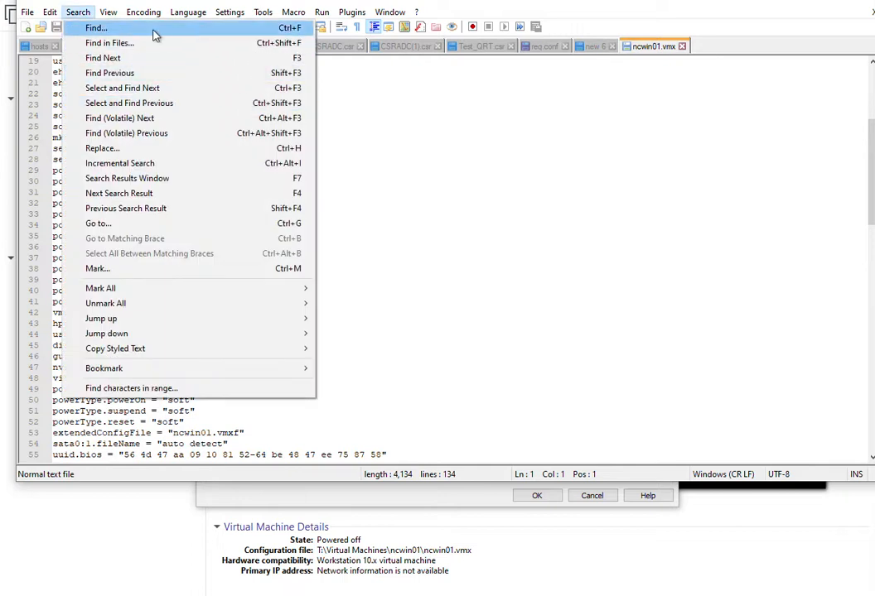
{"action": "left_click", "coordinate": [95, 27]}
{"action": "type", "text": "mks.enable3d"}
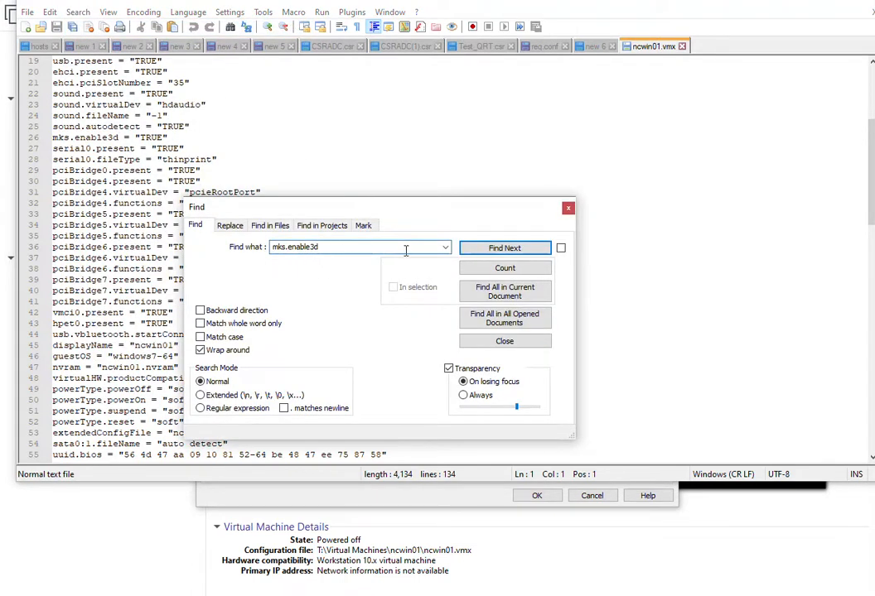
{"action": "left_click", "coordinate": [505, 248]}
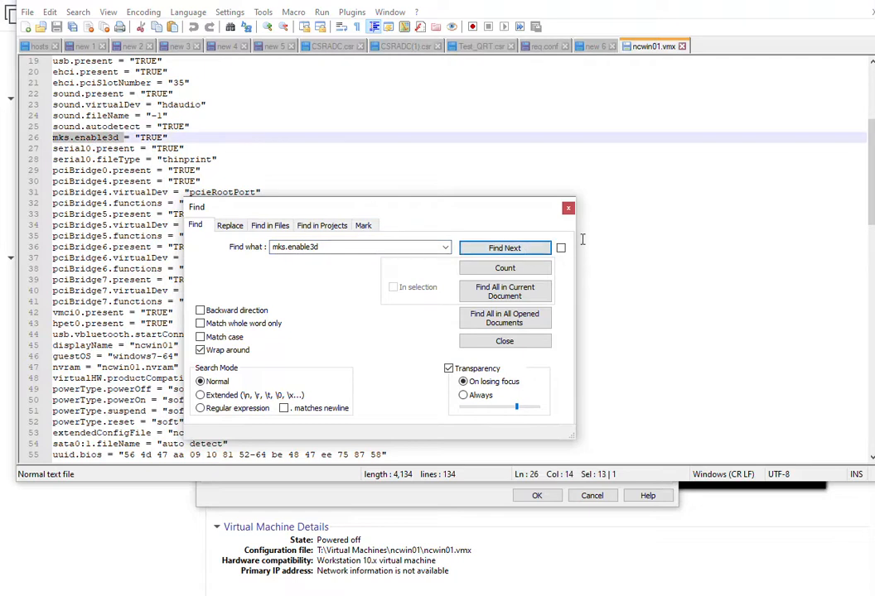
{"action": "left_click", "coordinate": [504, 340]}
{"action": "type", "text": "FL"}
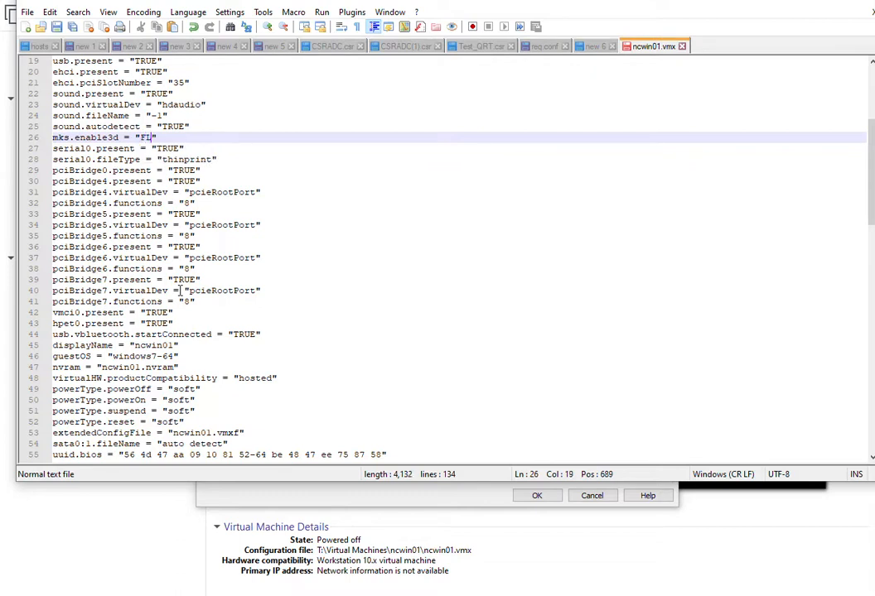
{"action": "type", "text": "AL"}
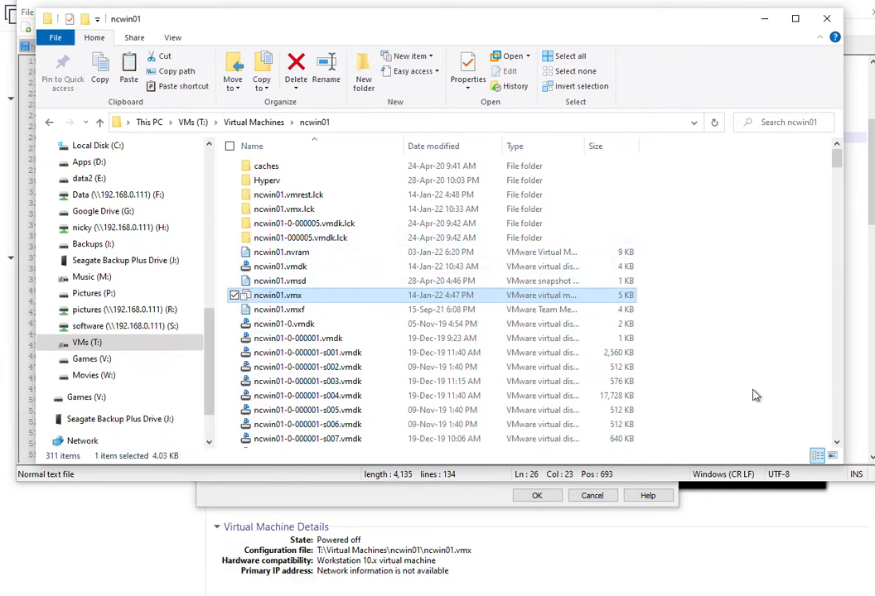
{"action": "mouse_move", "coordinate": [815, 193]}
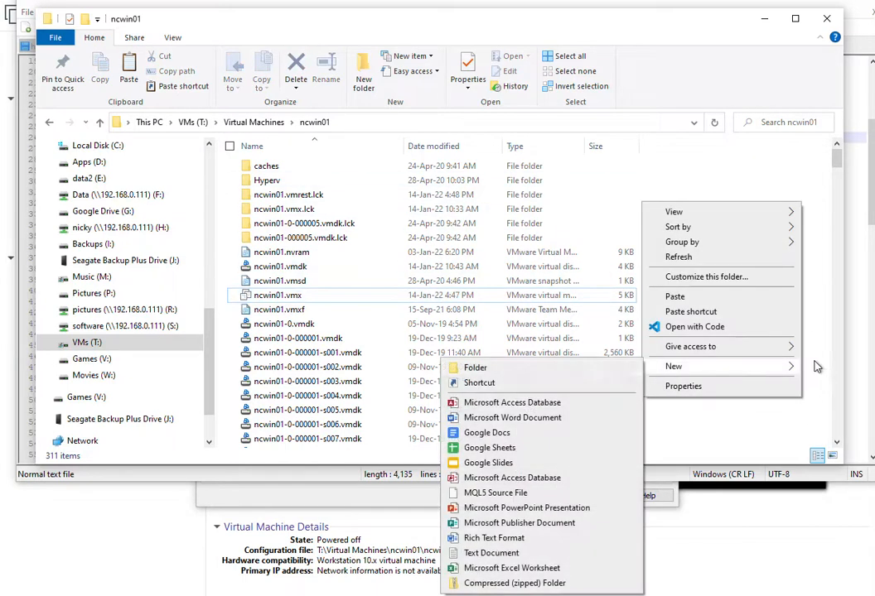
- Create a 'backup' folder in ncwin01 and copy the original ncwin01.vmx into it
{"action": "left_click", "coordinate": [475, 367]}
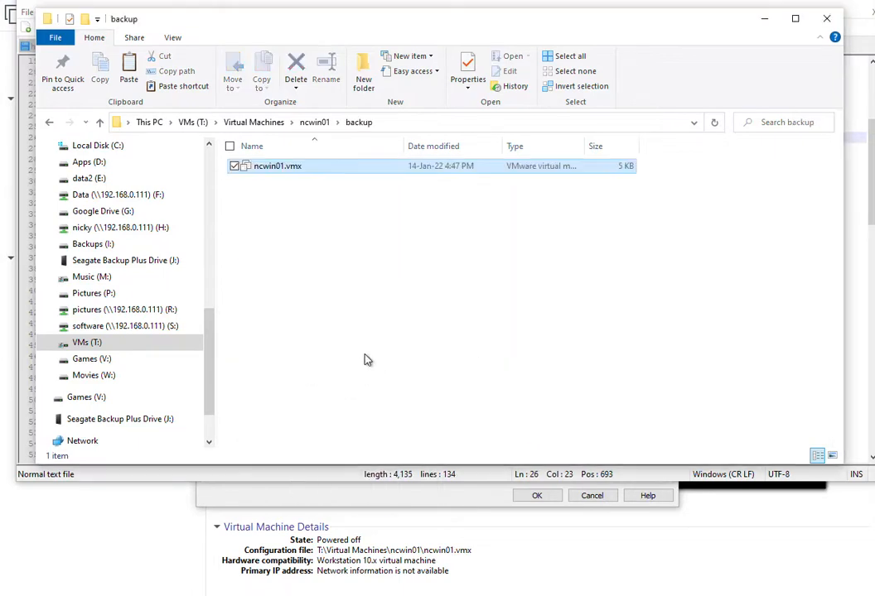
{"action": "left_click", "coordinate": [277, 166]}
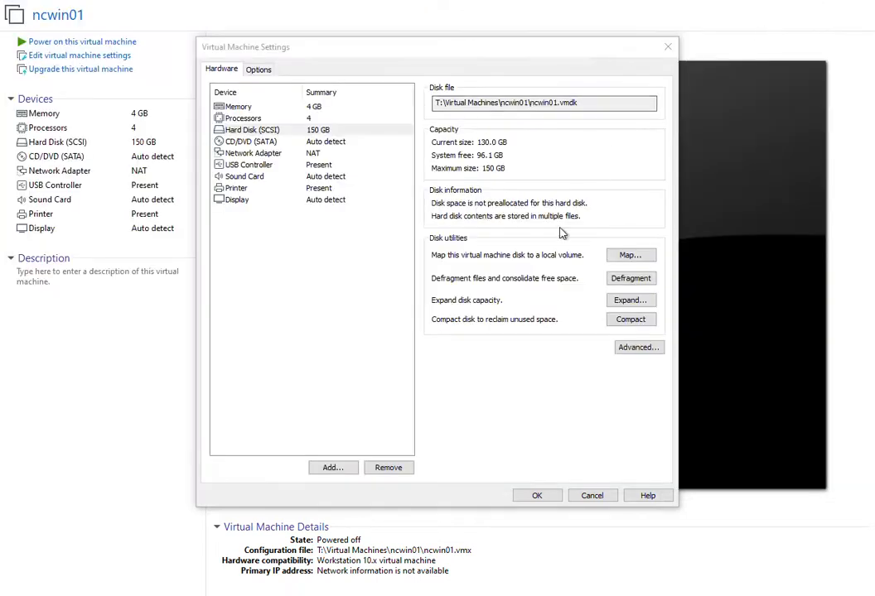
- Close Virtual Machine Settings and boot ncwin01 to the Windows 10 desktop
{"action": "left_click", "coordinate": [537, 495]}
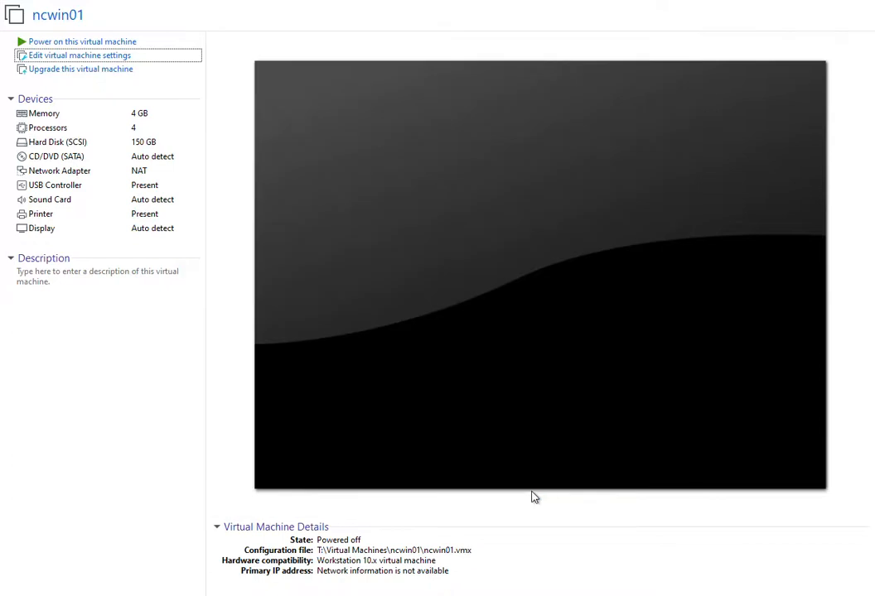
{"action": "mouse_move", "coordinate": [83, 42]}
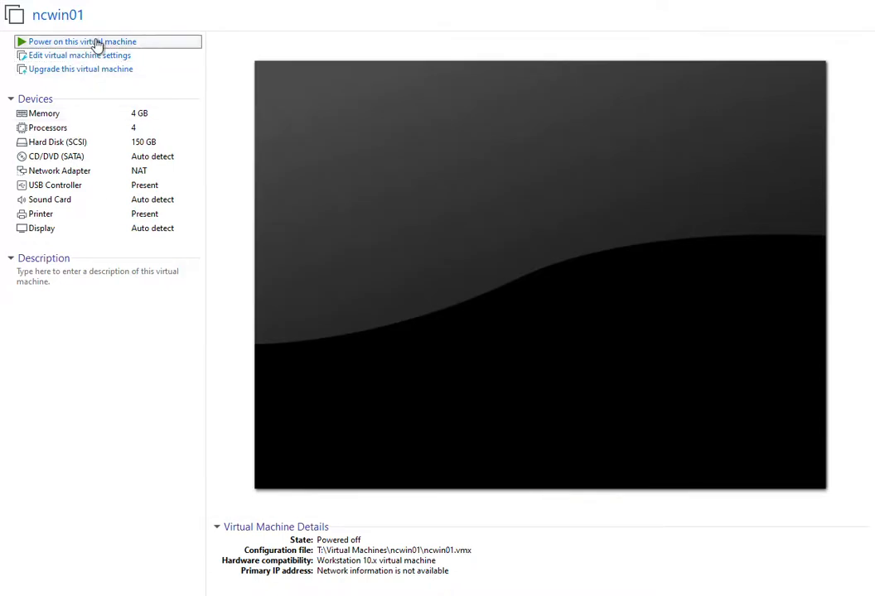
{"action": "left_click", "coordinate": [83, 41]}
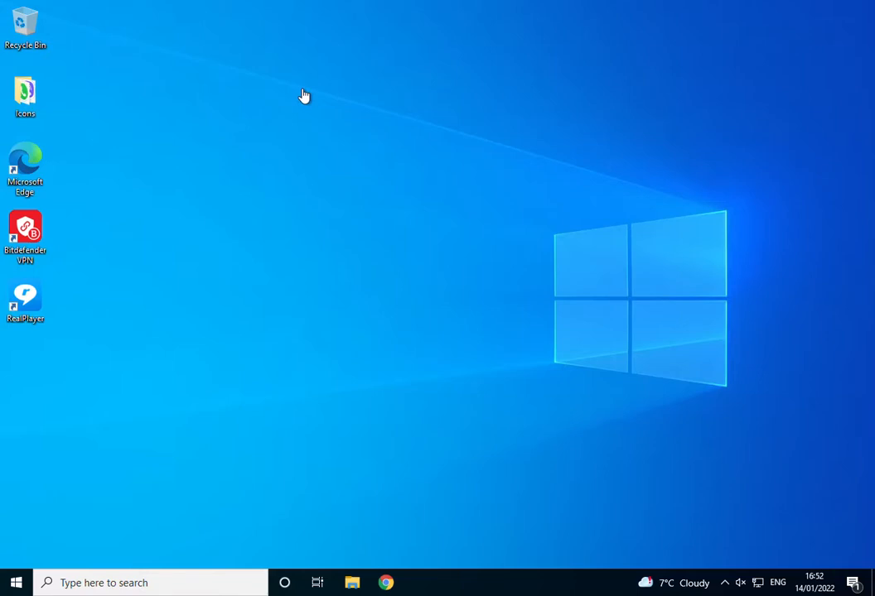
{"action": "mouse_move", "coordinate": [273, 472]}
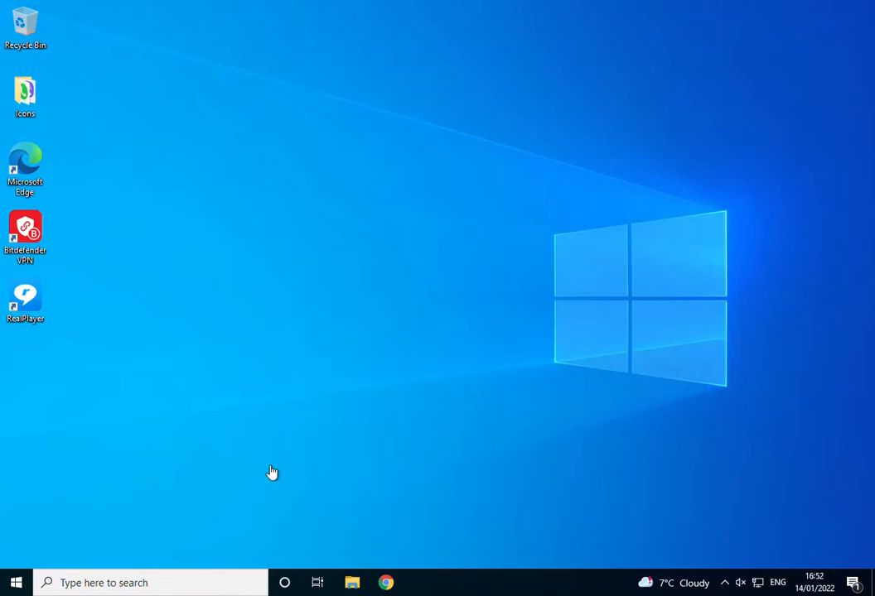
{"action": "mouse_move", "coordinate": [29, 579]}
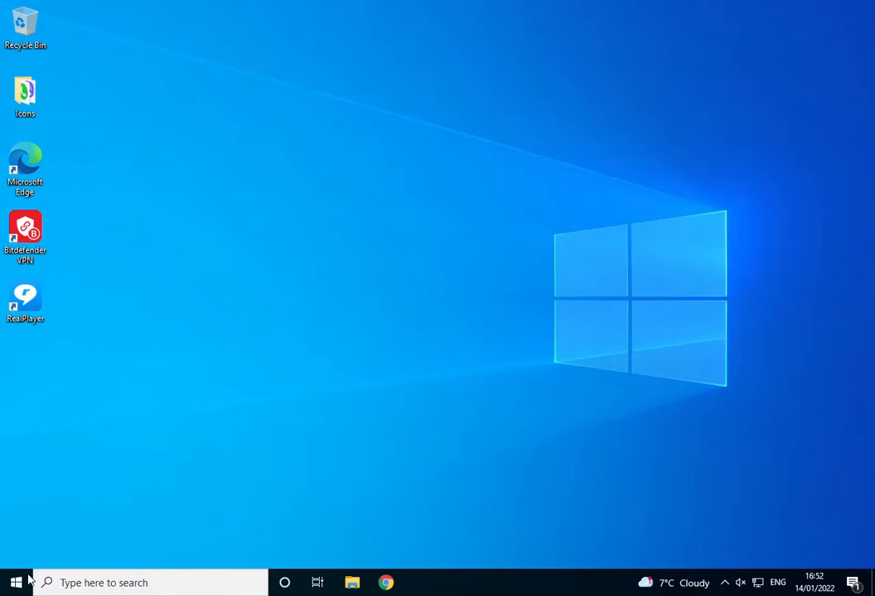
- Verify the Start menu displays without glitches and reveal the Sleep, Shut down and Restart options
{"action": "left_click", "coordinate": [15, 583]}
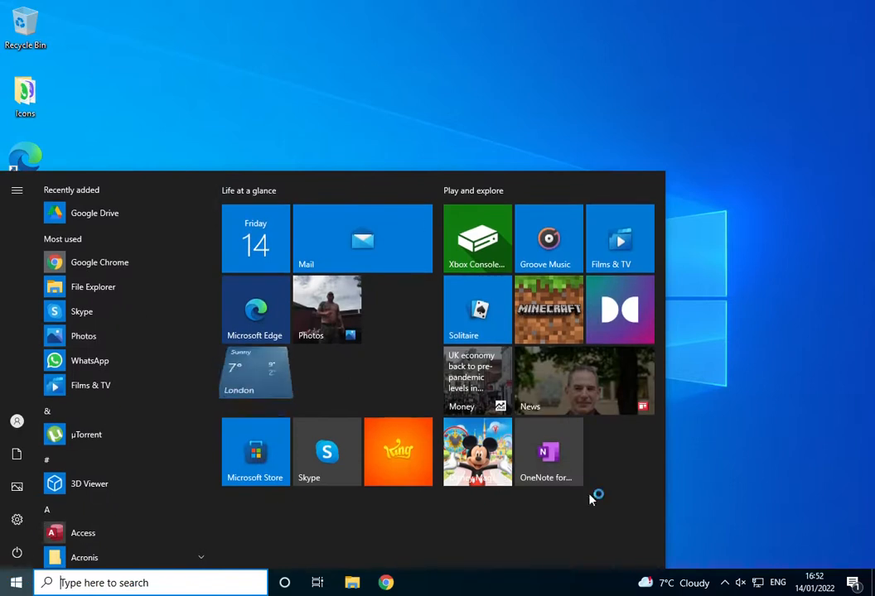
{"action": "scroll", "scroll_direction": "down", "scroll_amount": 3}
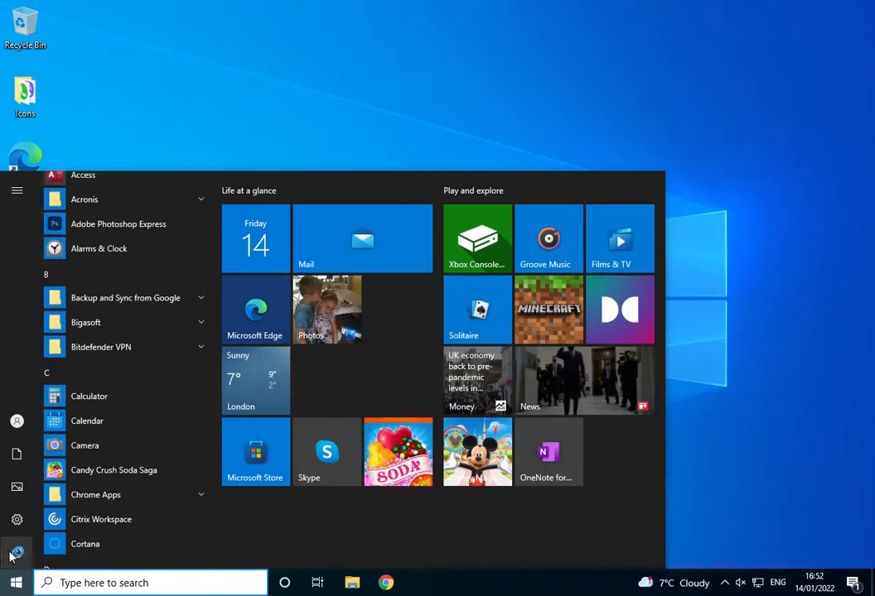
{"action": "left_click", "coordinate": [16, 552]}
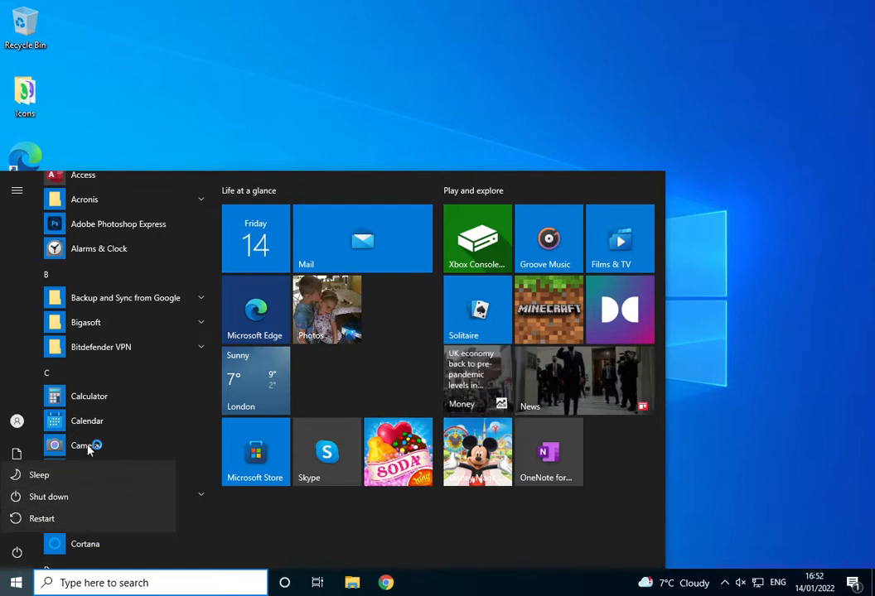